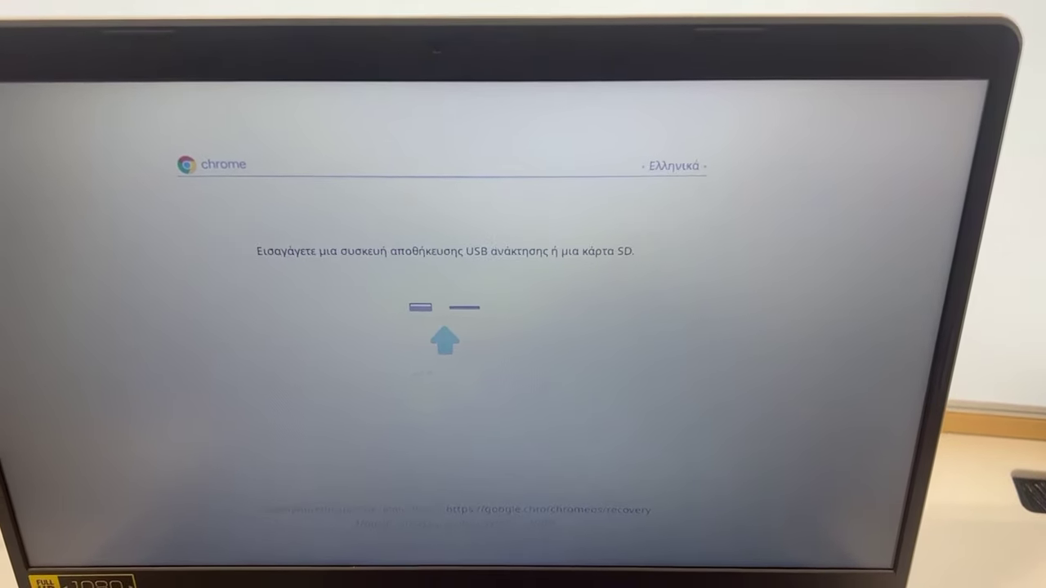
Step: Switch the recovery screen language from Ελληνικά to français
{"action": "left_click", "coordinate": [674, 165]}
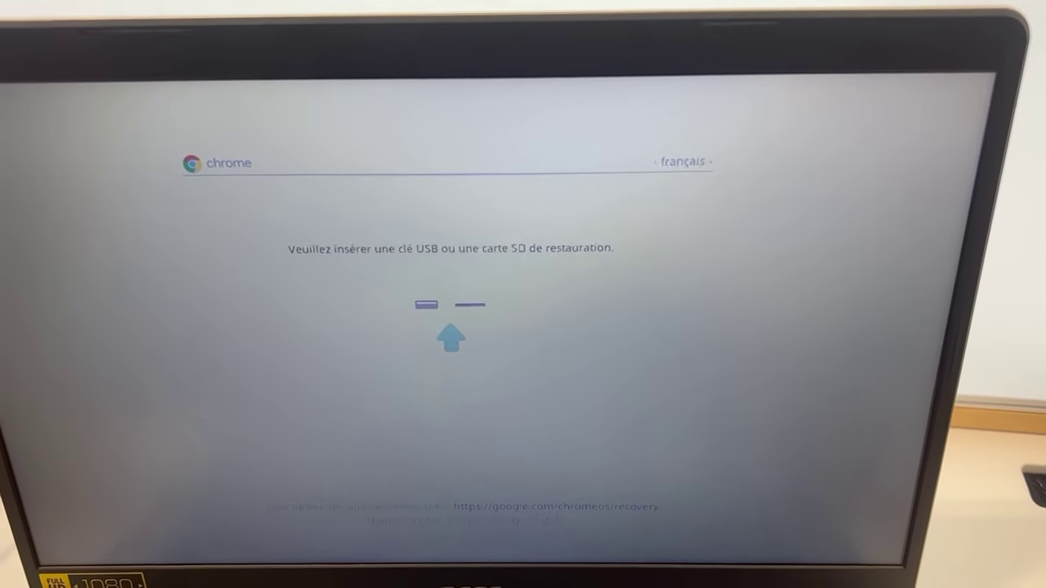